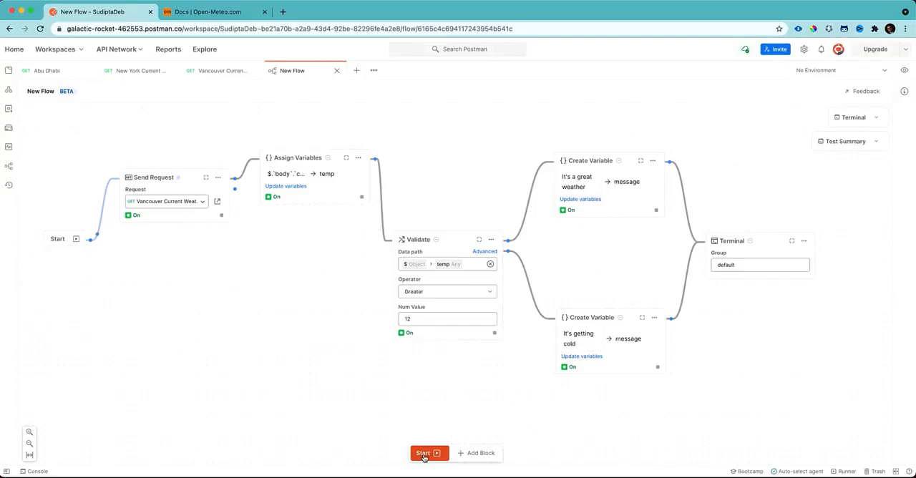
Step: Run the weather flow, switch its request to New York Current Weather, and rerun
click(429, 452)
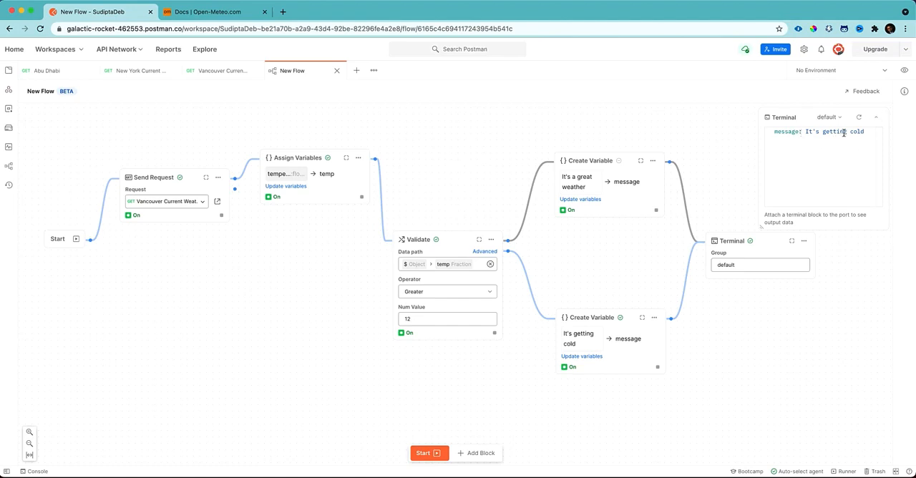
click(166, 201)
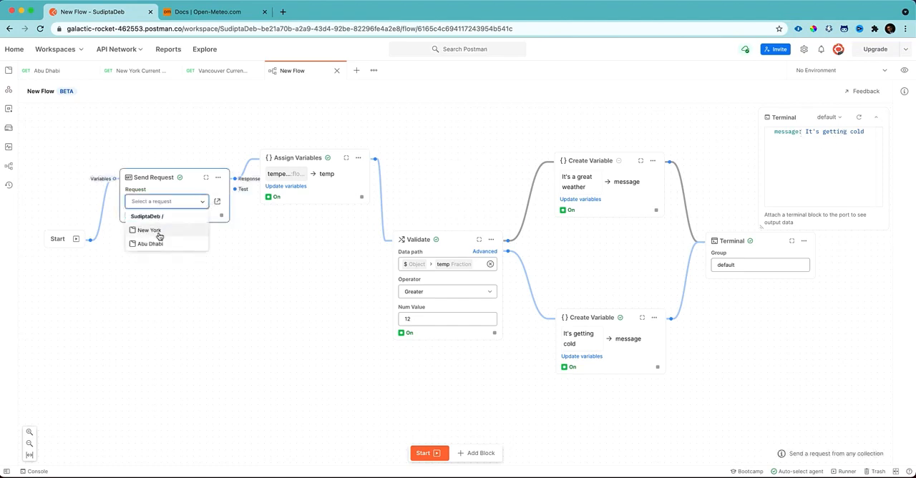
click(147, 230)
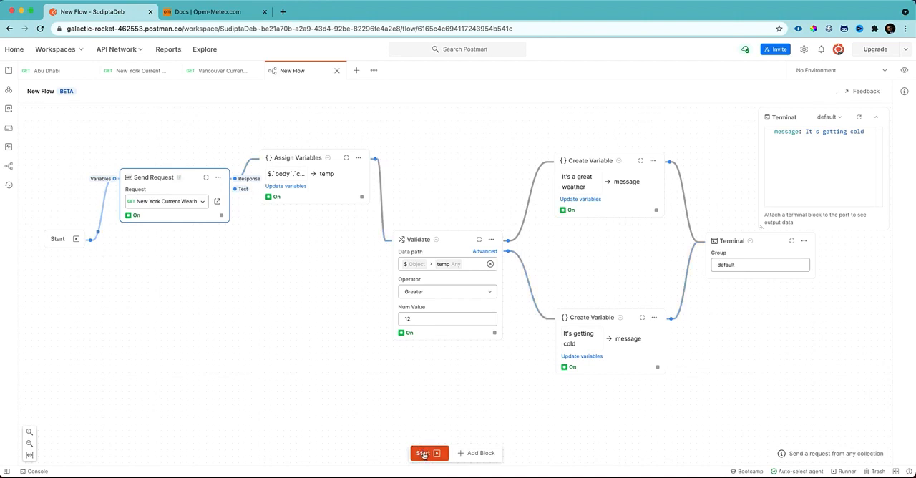
click(426, 453)
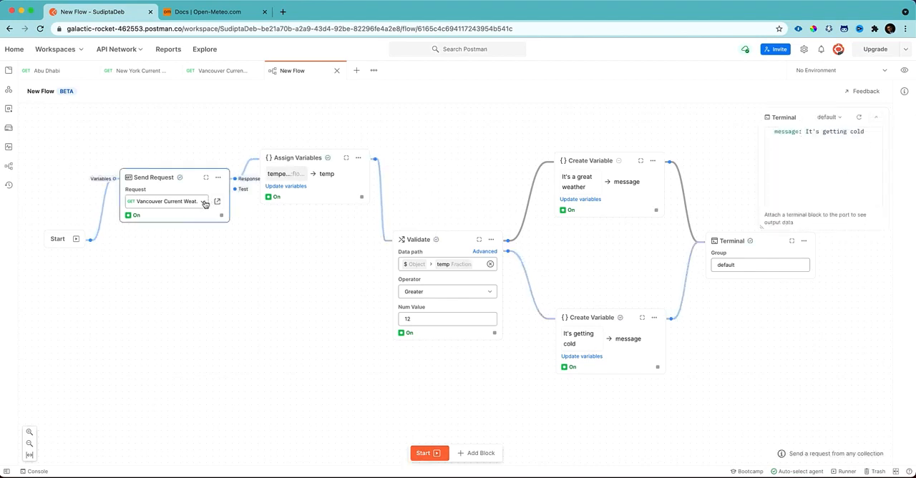
click(166, 201)
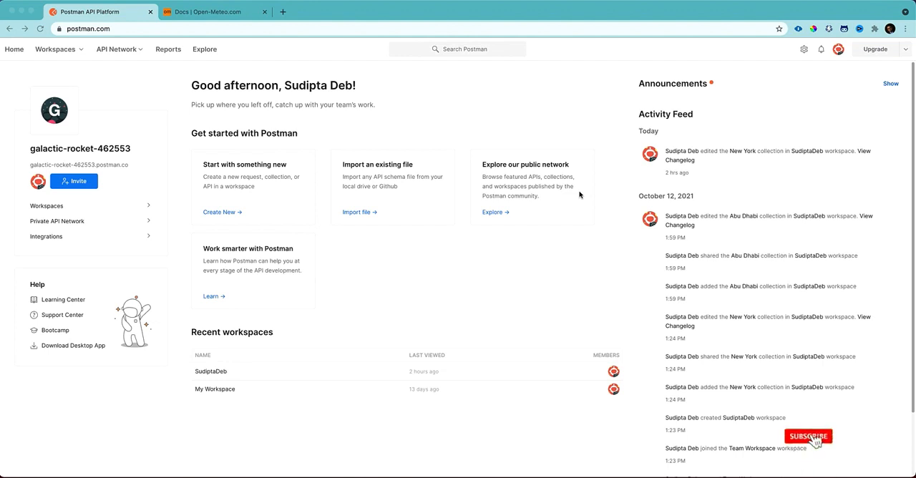
Step: Go to the Postman home page with recent workspaces and the activity feed
click(814, 444)
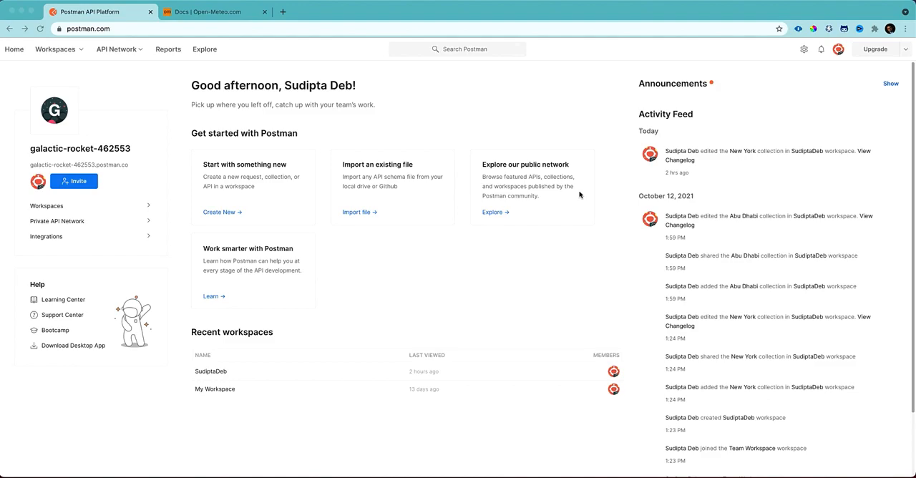
mouse_move(299, 61)
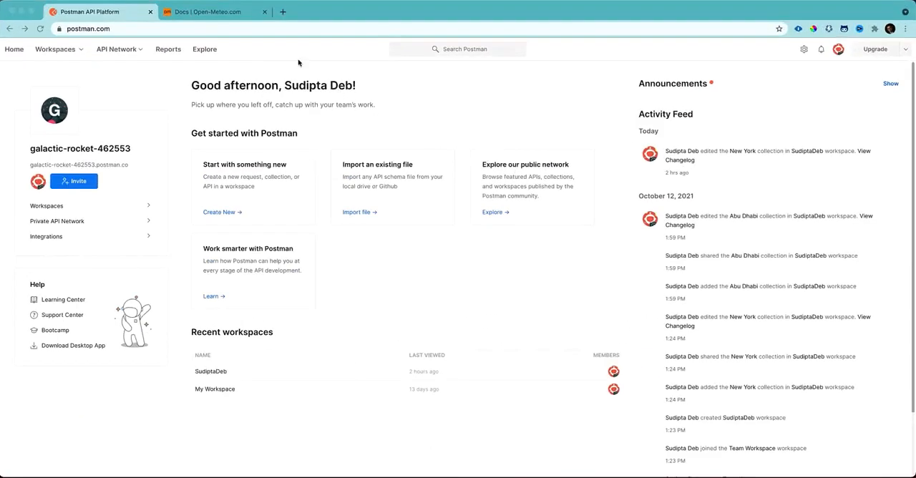
click(211, 11)
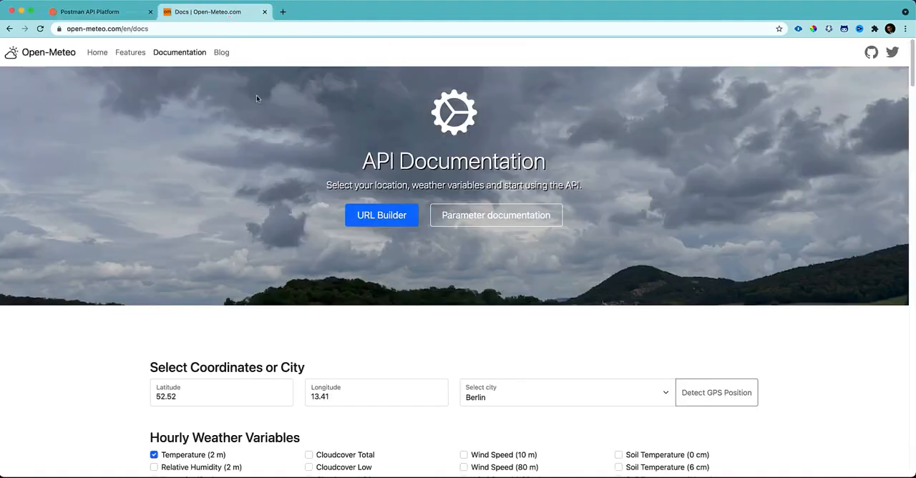
mouse_move(280, 222)
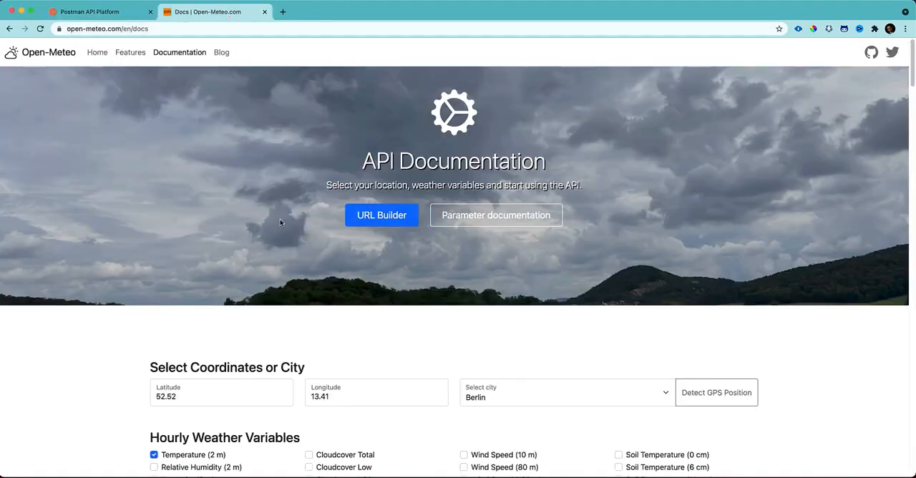
scroll(down, 3)
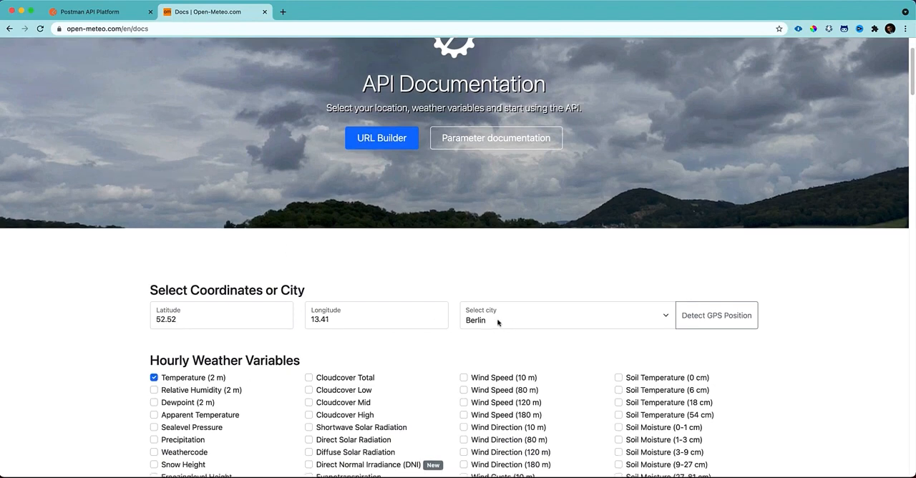
scroll(down, 3)
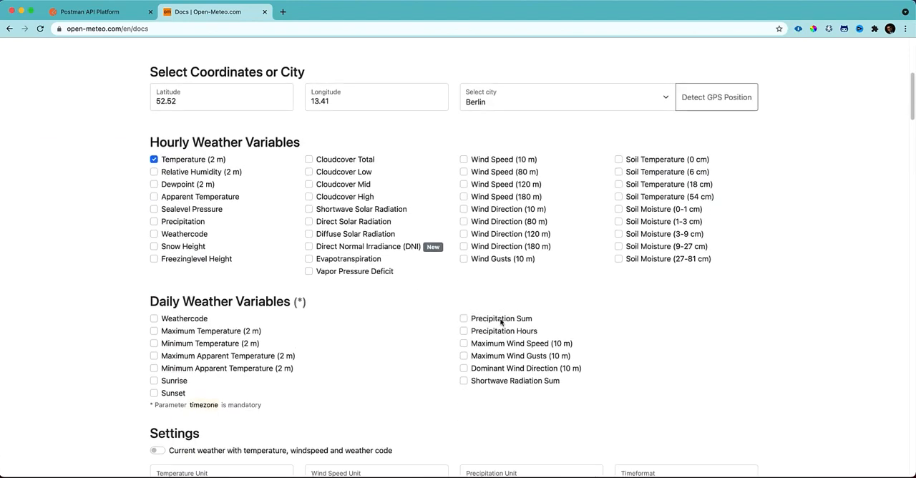
click(100, 12)
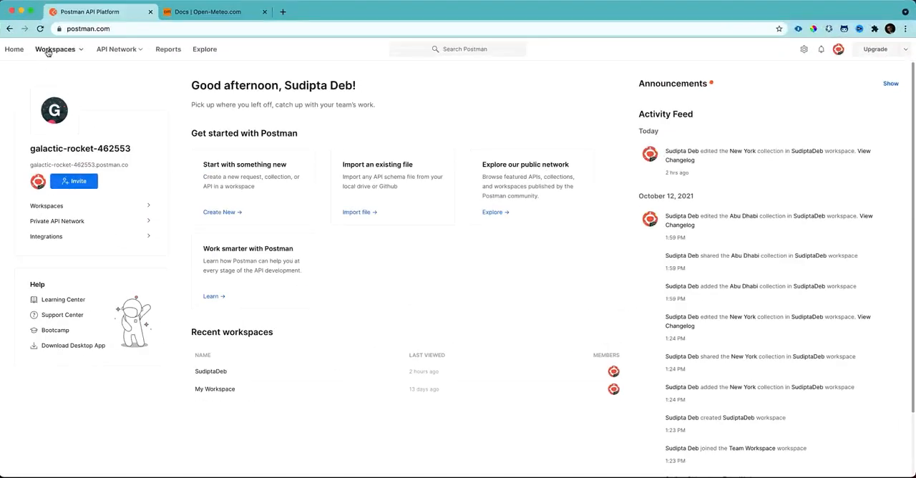
Step: Open the SudiptaDeb workspace from Recently Visited in the Workspaces menu
click(59, 51)
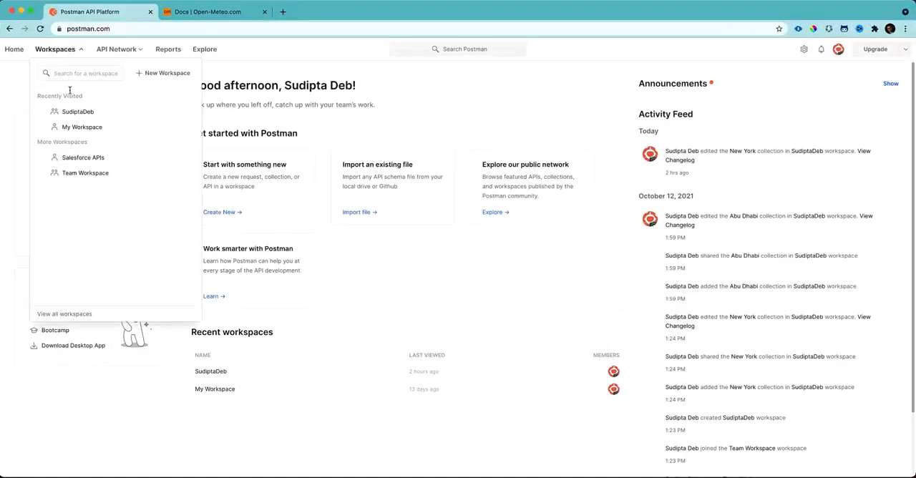
click(80, 111)
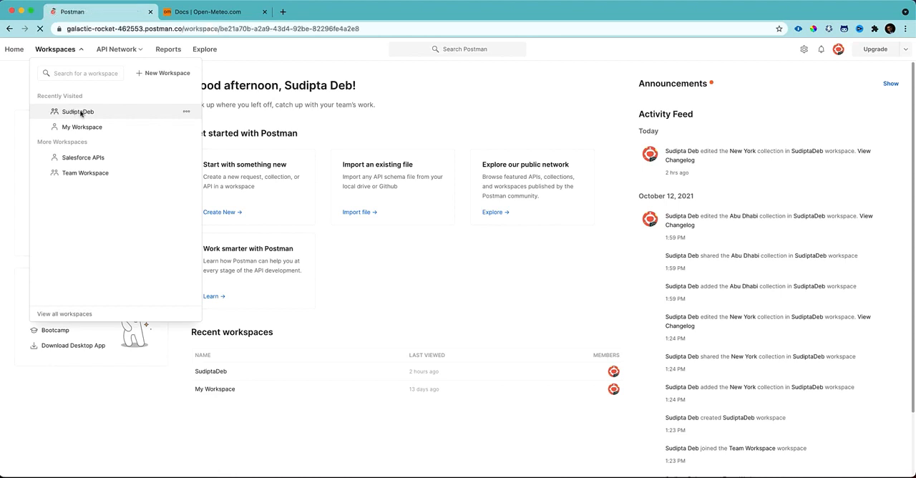
click(77, 112)
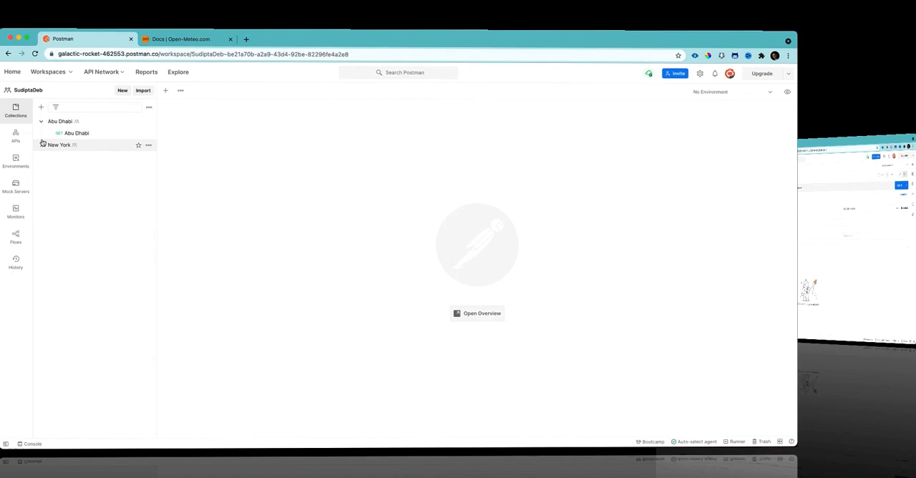
Step: Send the Abu Dhabi and New York Current Weather requests from Collections
click(77, 133)
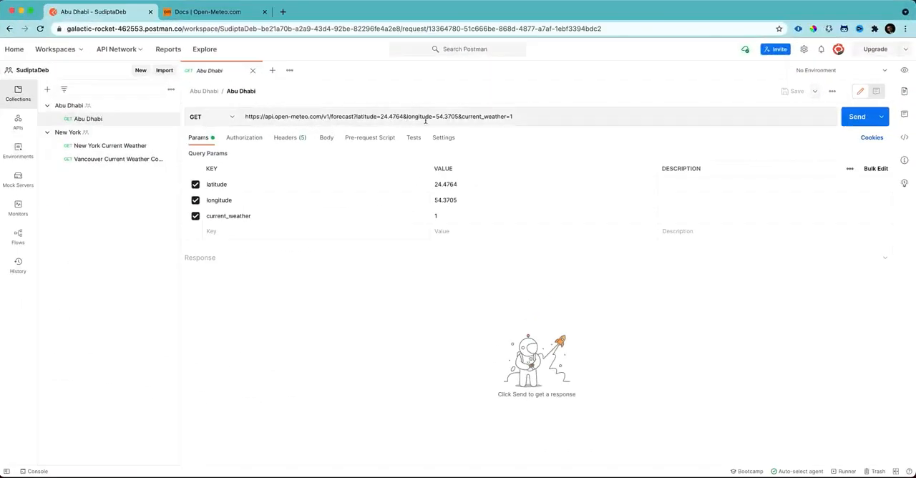
click(857, 115)
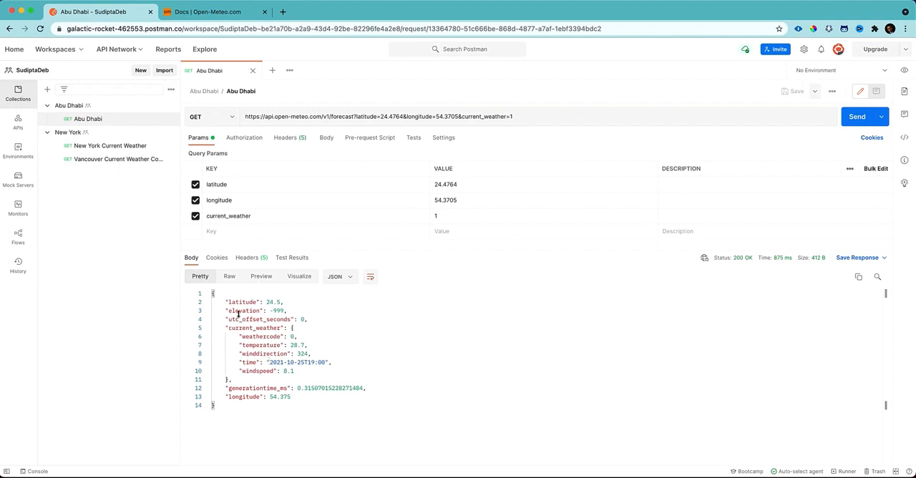
click(110, 146)
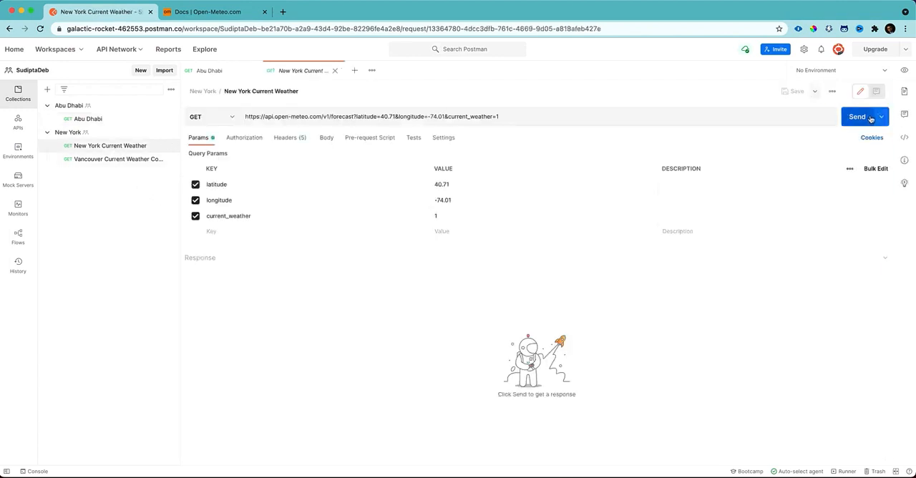
click(857, 116)
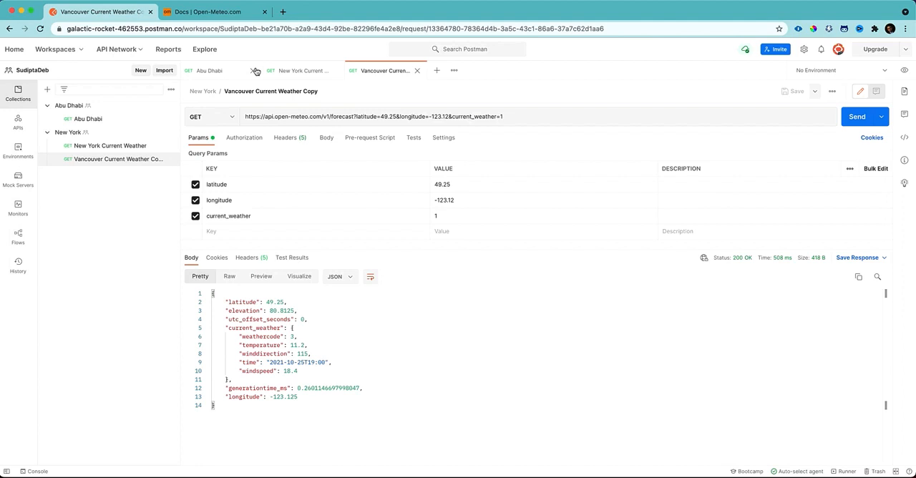
mouse_move(139, 260)
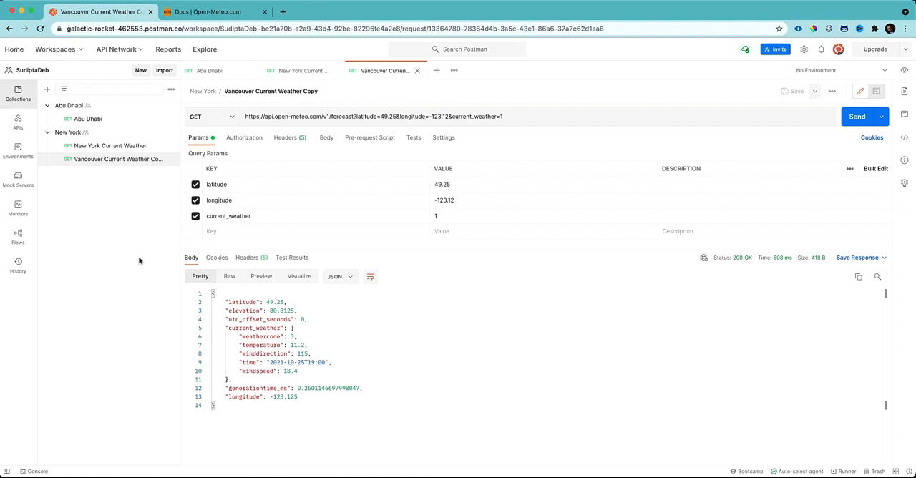
mouse_move(149, 250)
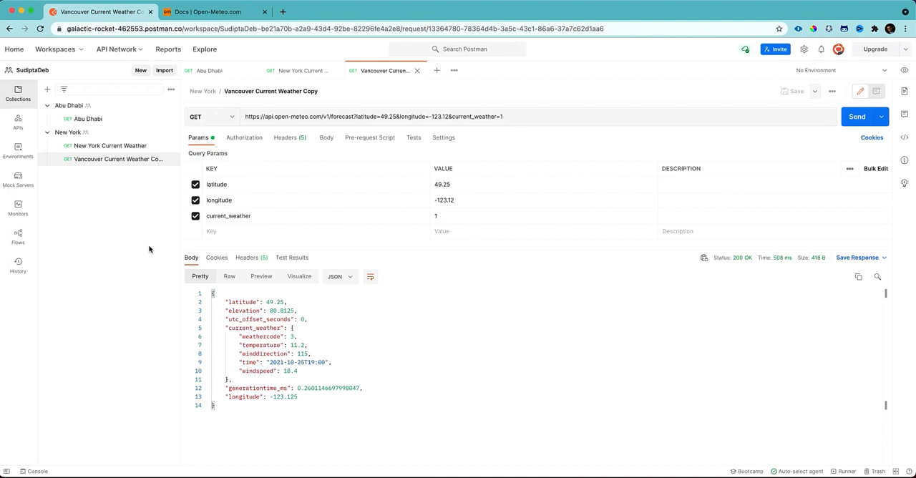
mouse_move(18, 237)
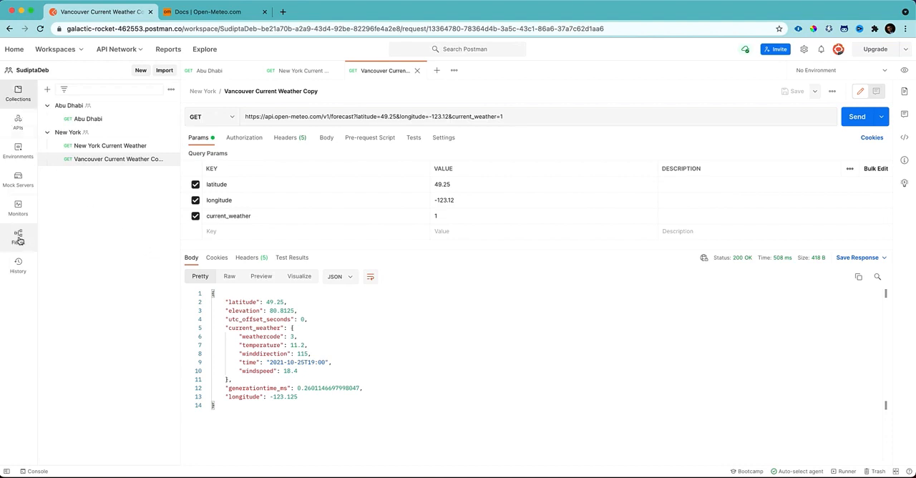
Step: Open New Flow, set Send Request to New York Current Weather, and run it
click(17, 236)
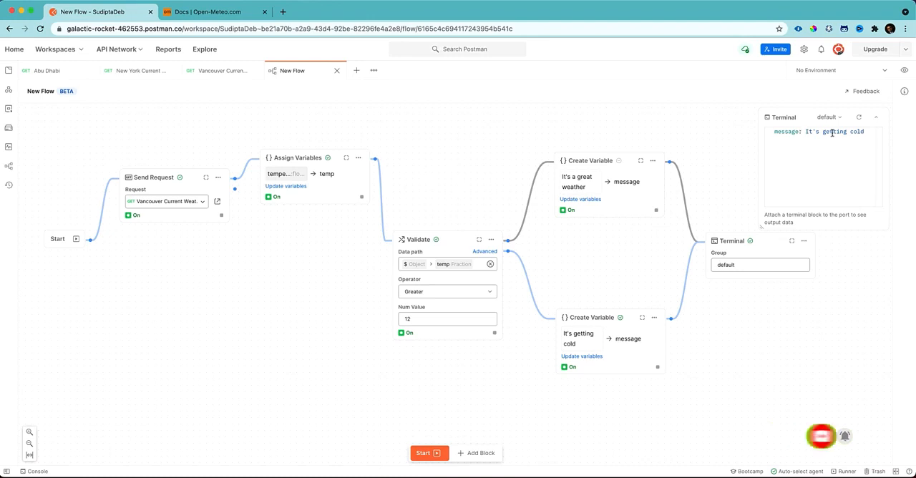
click(165, 201)
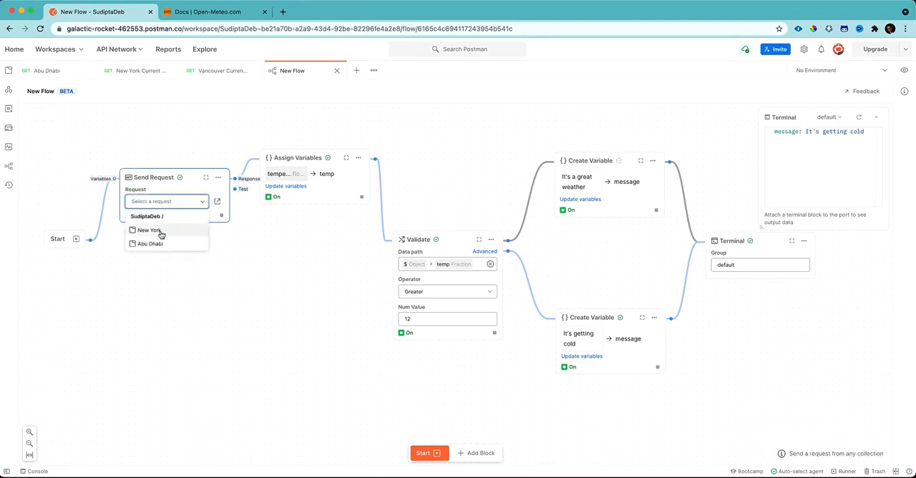
click(149, 231)
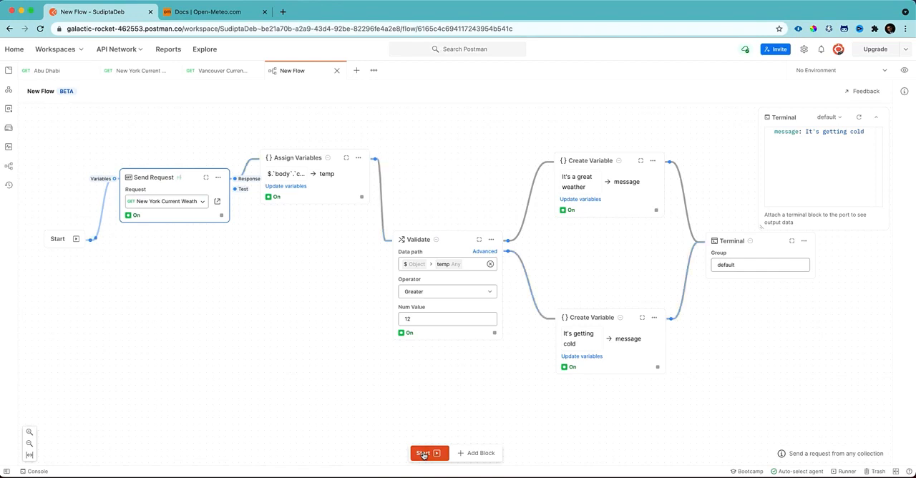
click(427, 452)
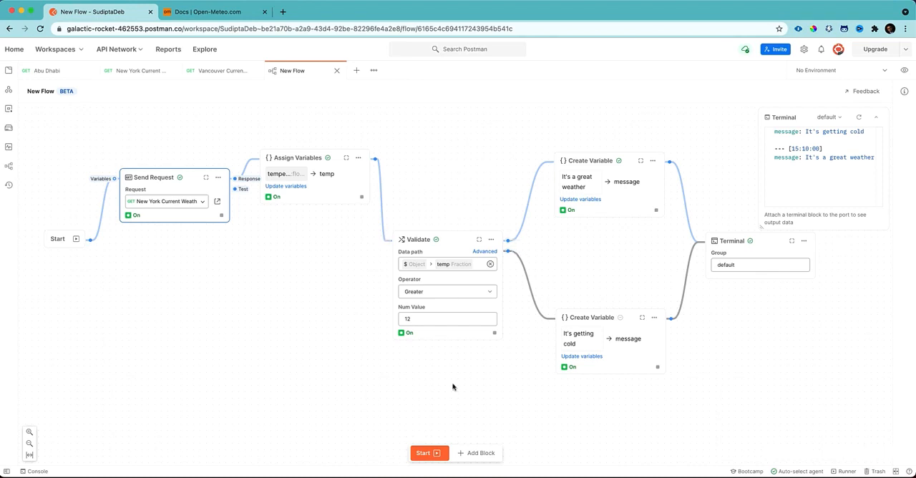
mouse_move(132, 267)
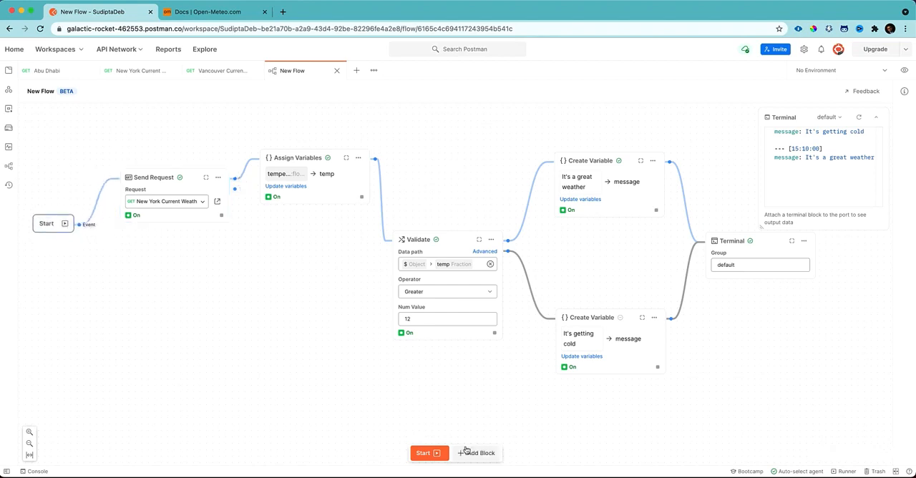
mouse_move(492, 222)
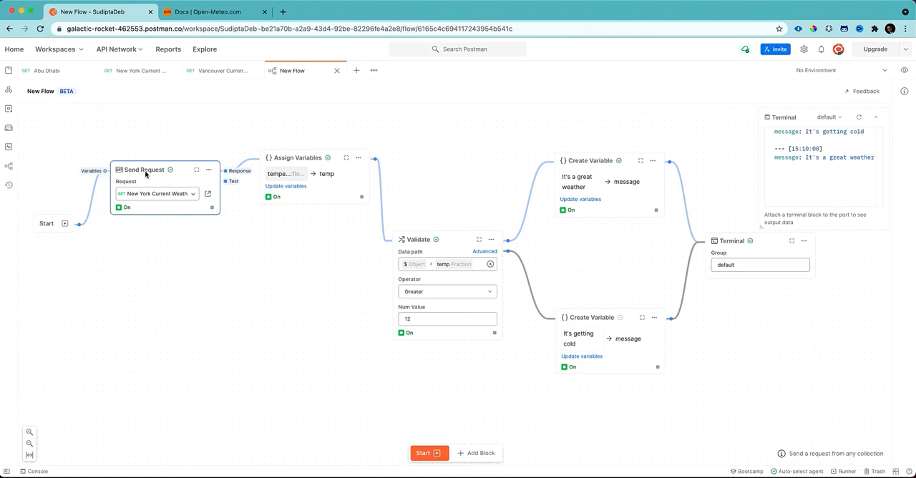
mouse_move(193, 194)
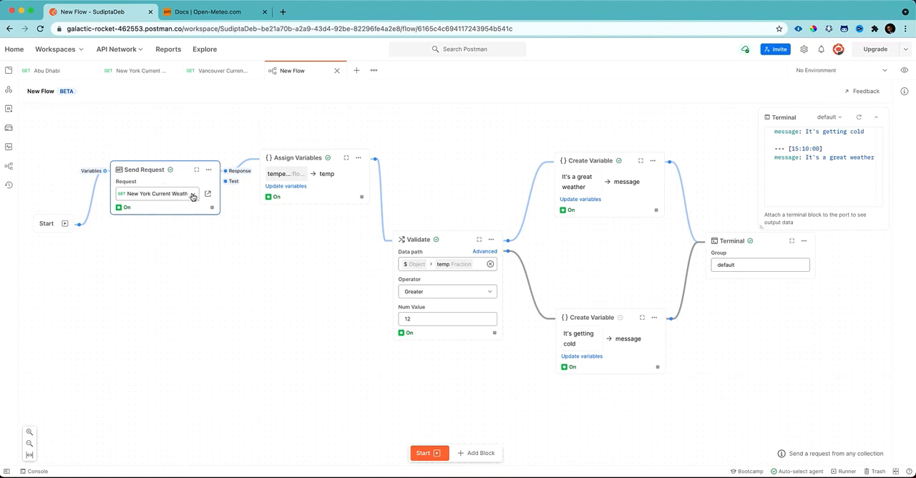
click(156, 194)
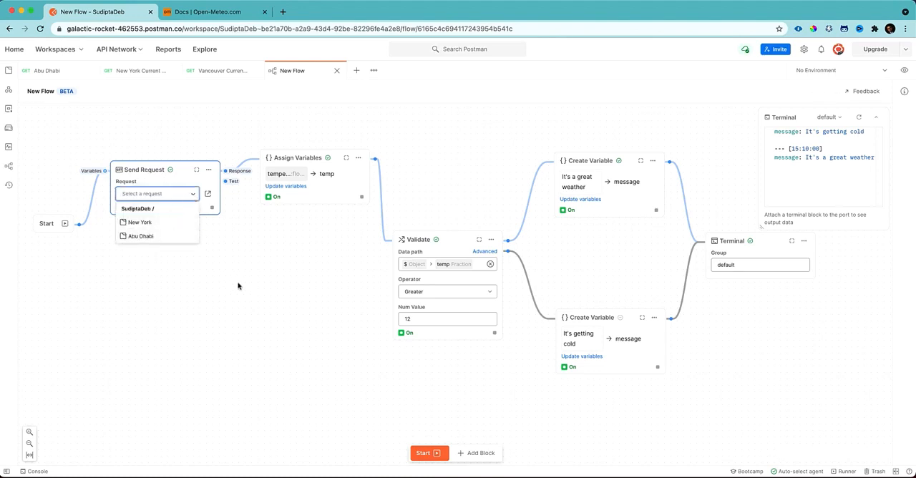
click(140, 222)
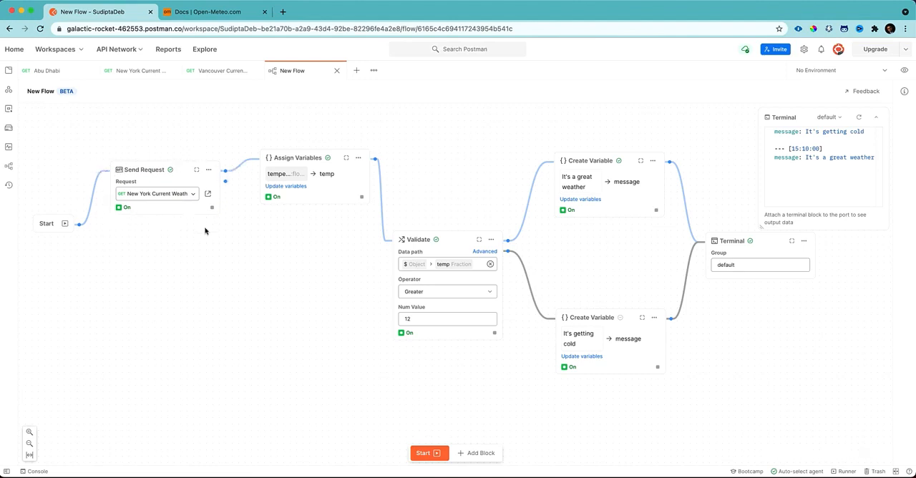
mouse_move(377, 150)
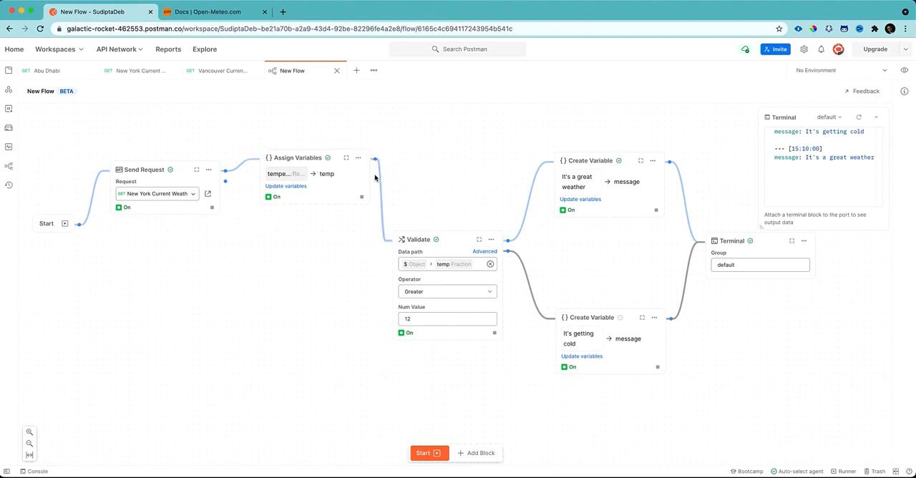
mouse_move(290, 225)
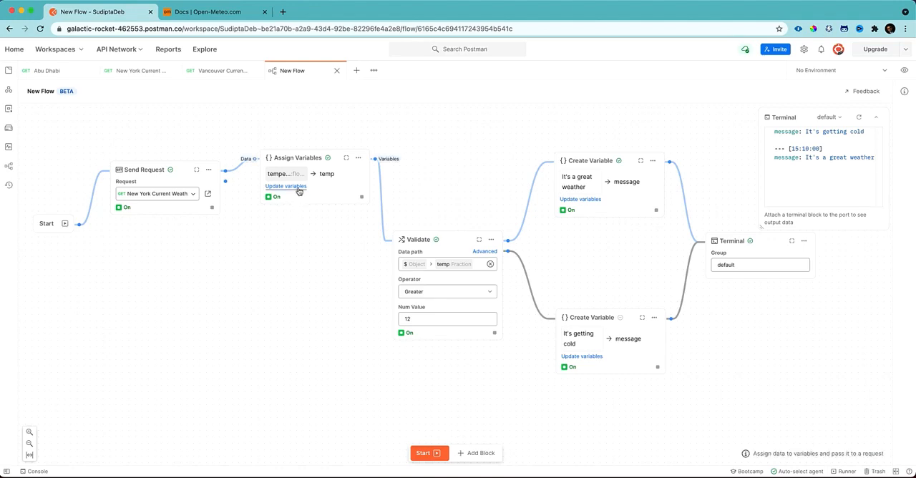
Step: Compare the temp assignment with the Vancouver response's current_weather temperature field
click(285, 186)
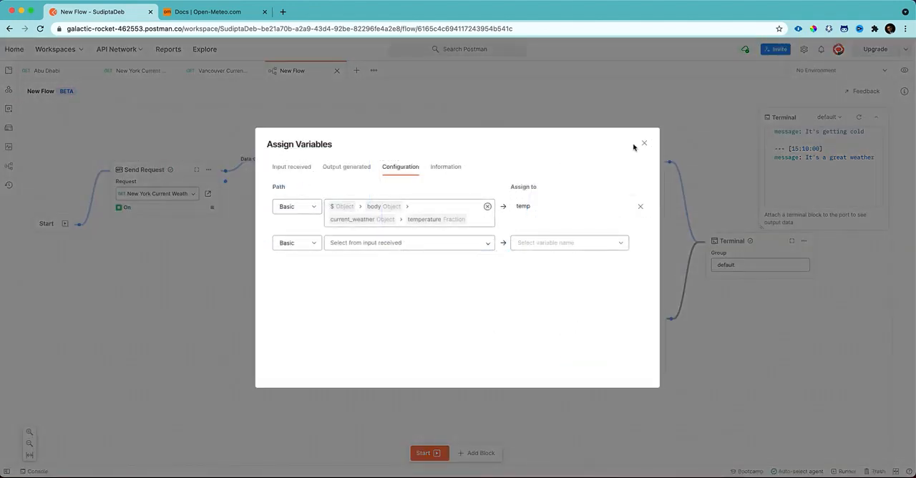
click(643, 143)
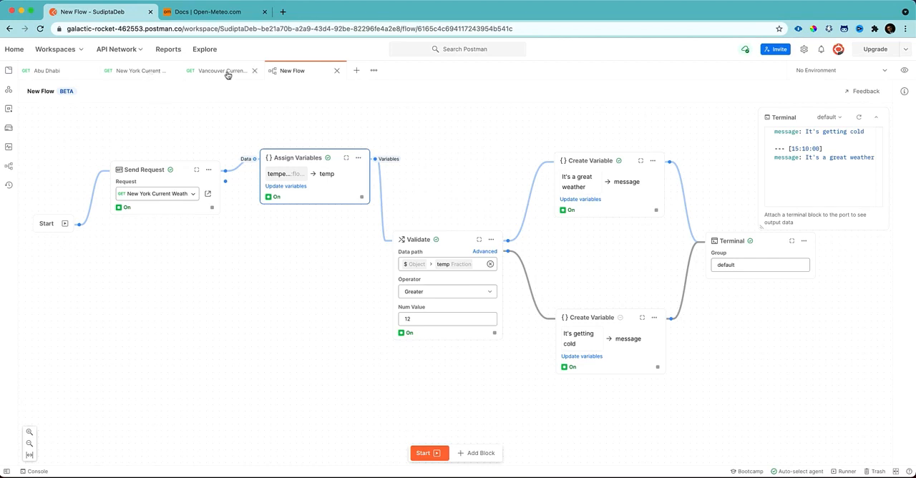
click(222, 71)
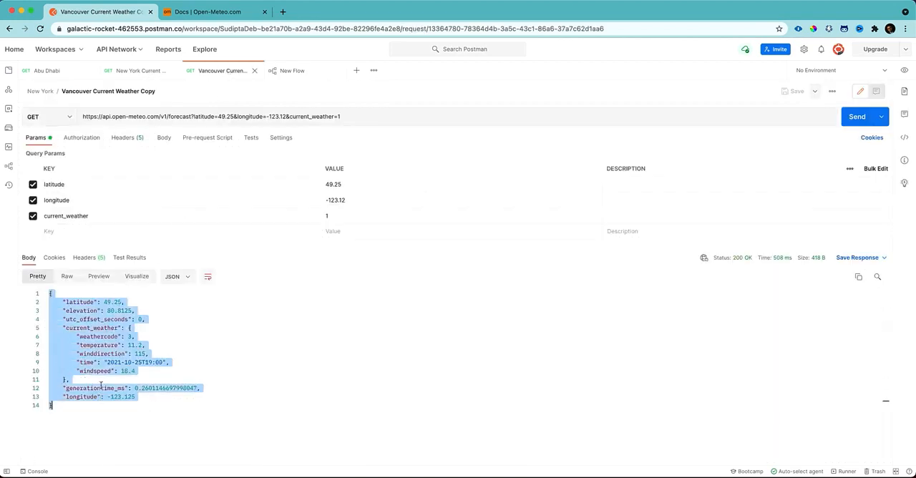
double_click(98, 345)
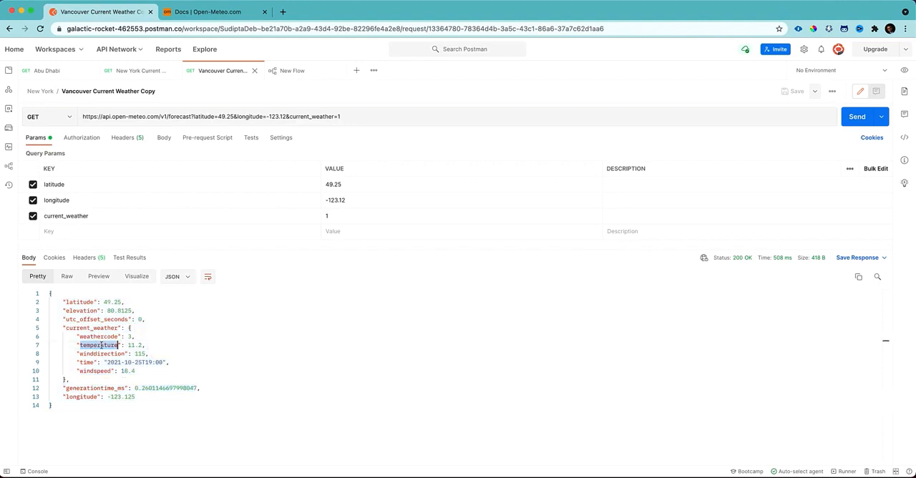
click(295, 70)
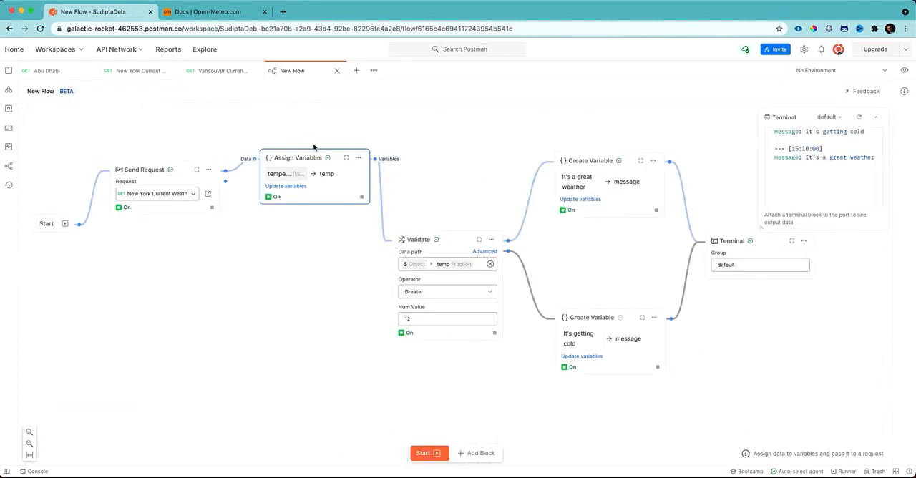
click(298, 158)
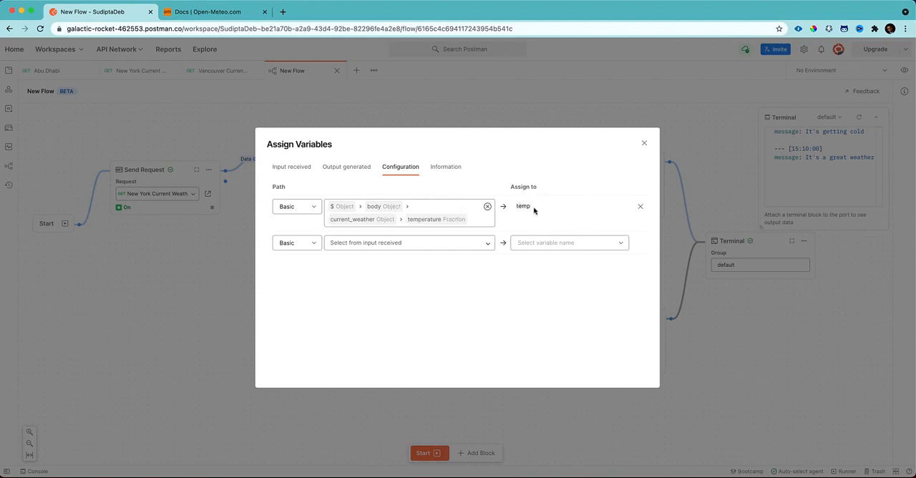
Step: Review the 'It's a great weather' and 'It's getting cold' message variables
click(643, 142)
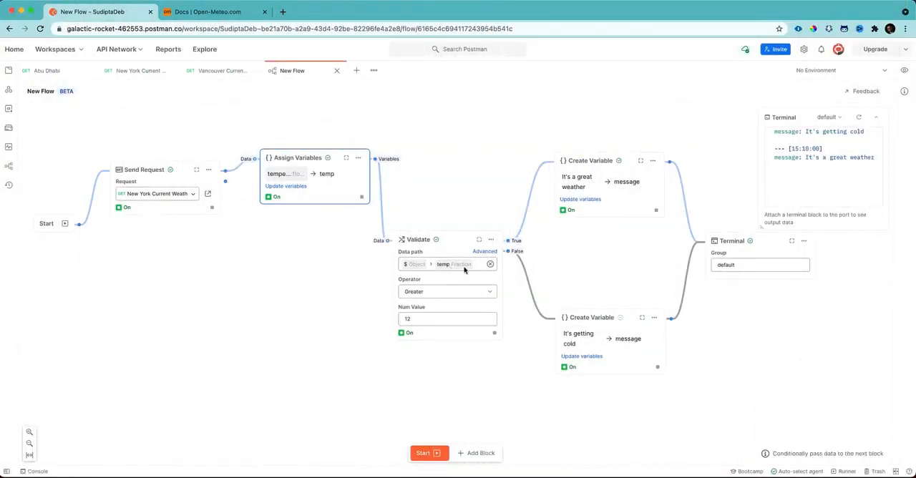
click(443, 318)
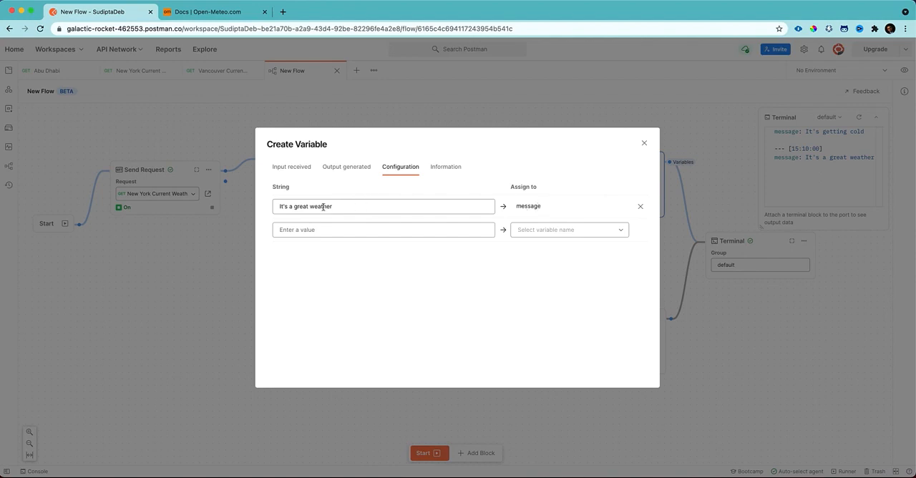
click(643, 142)
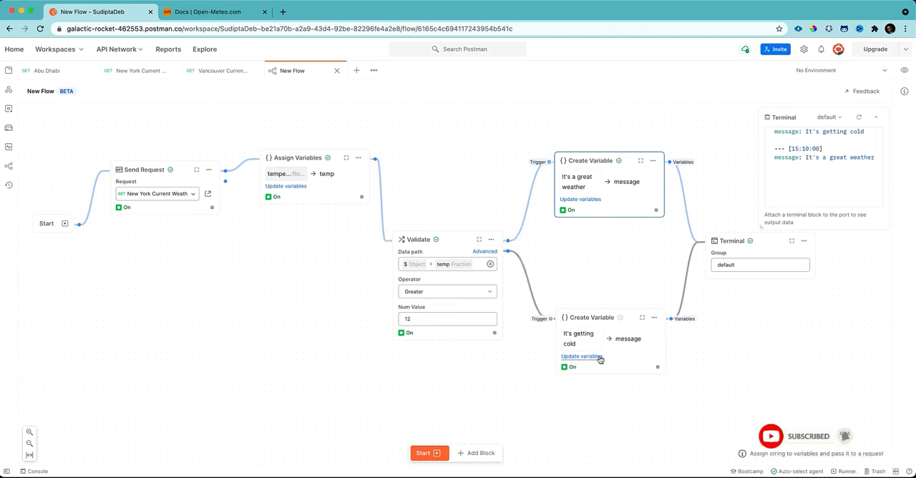
click(581, 355)
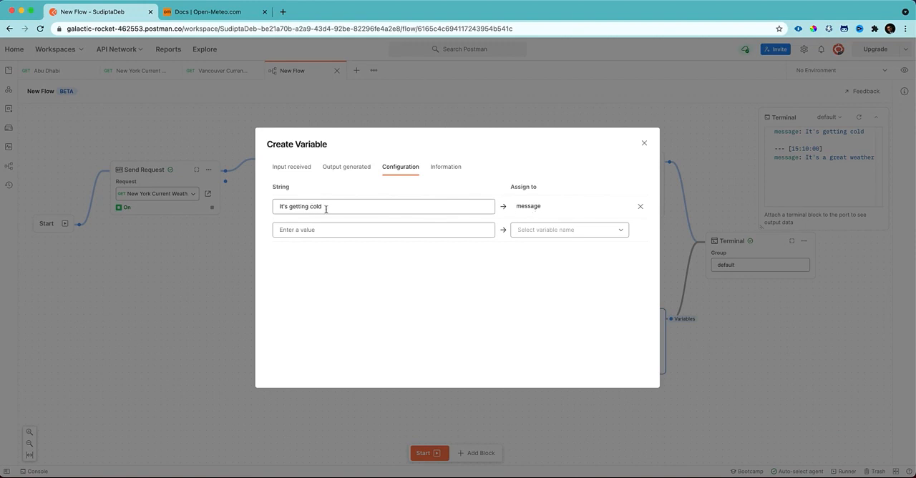
mouse_move(626, 154)
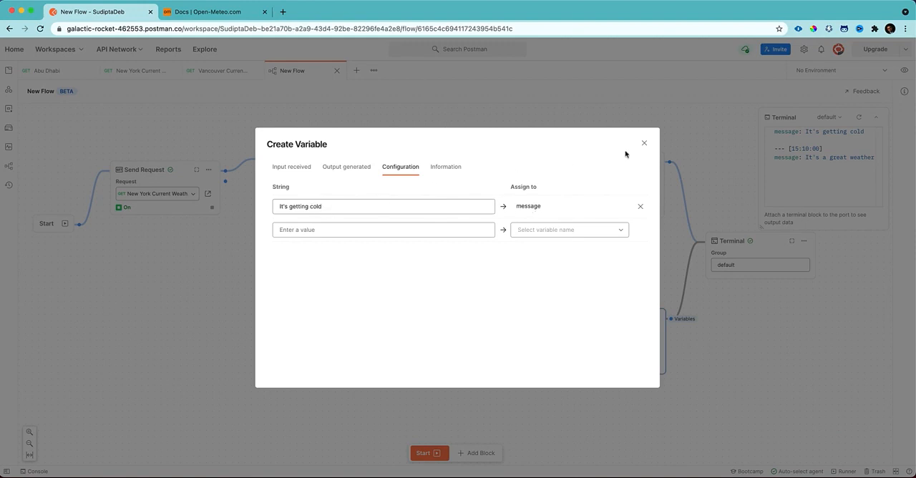
click(644, 143)
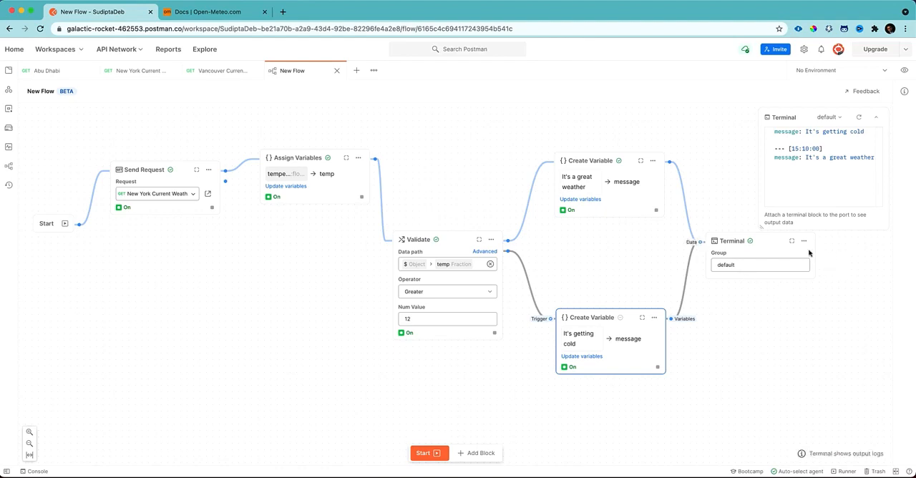
mouse_move(717, 254)
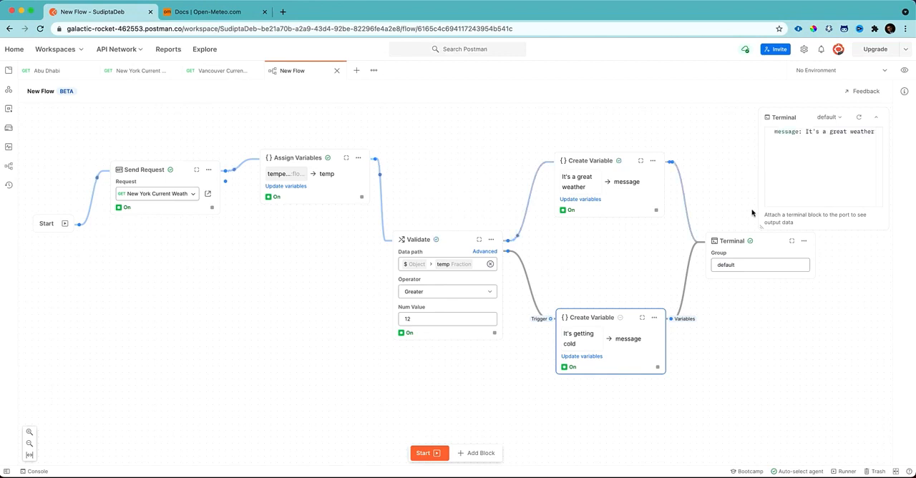
mouse_move(872, 136)
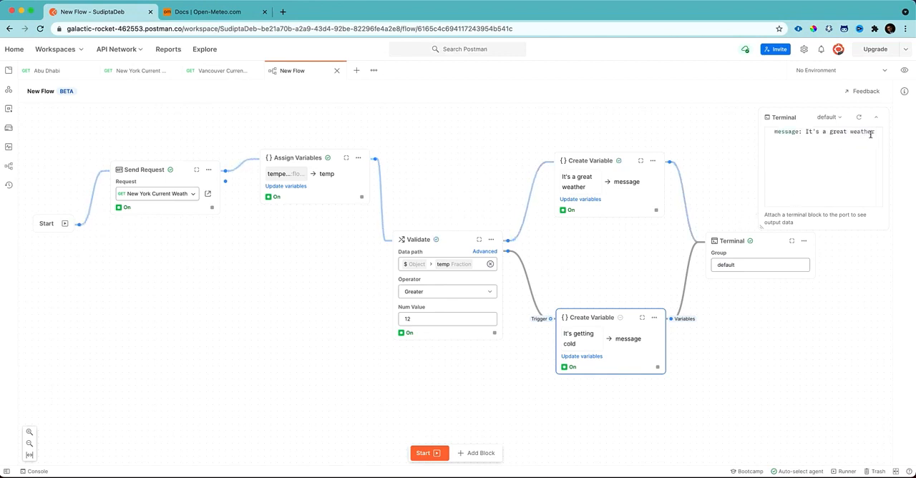
Step: Select Vancouver Current Weather in the Send Request block dropdown
click(156, 193)
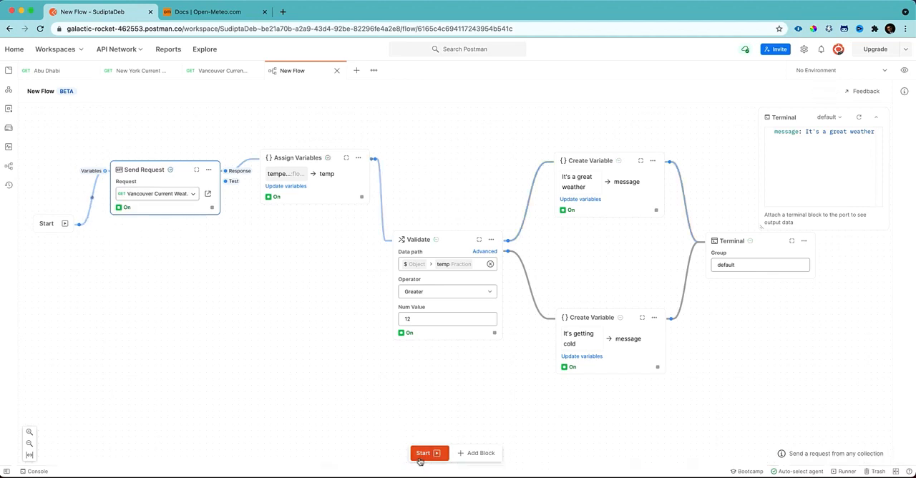
Step: Rerun the flow with Vancouver and read 'It's getting cold' in the terminal
click(424, 452)
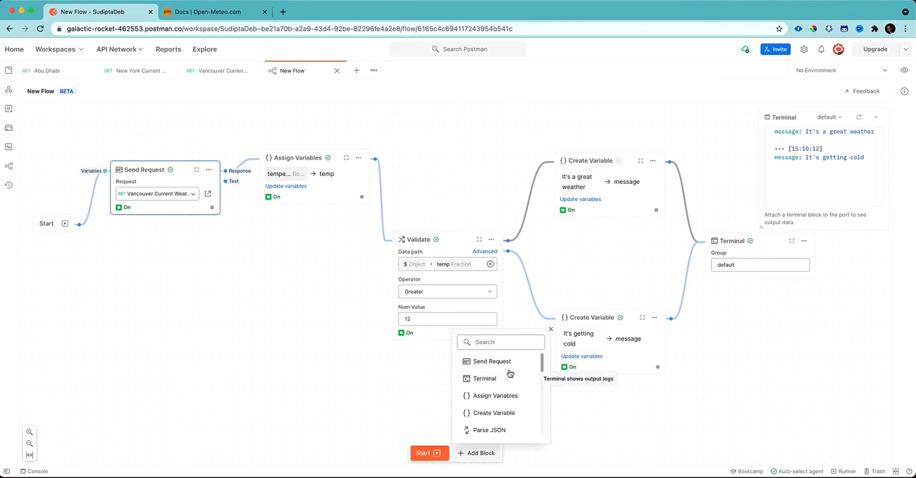
scroll(down, 3)
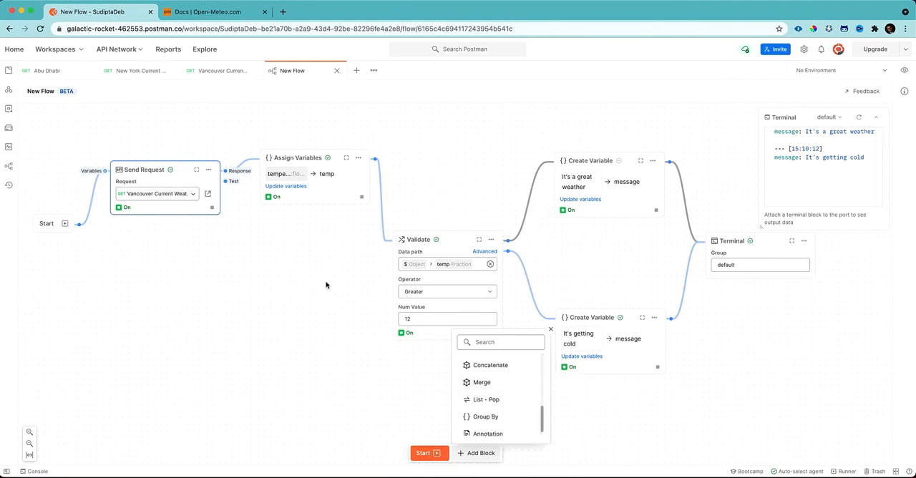